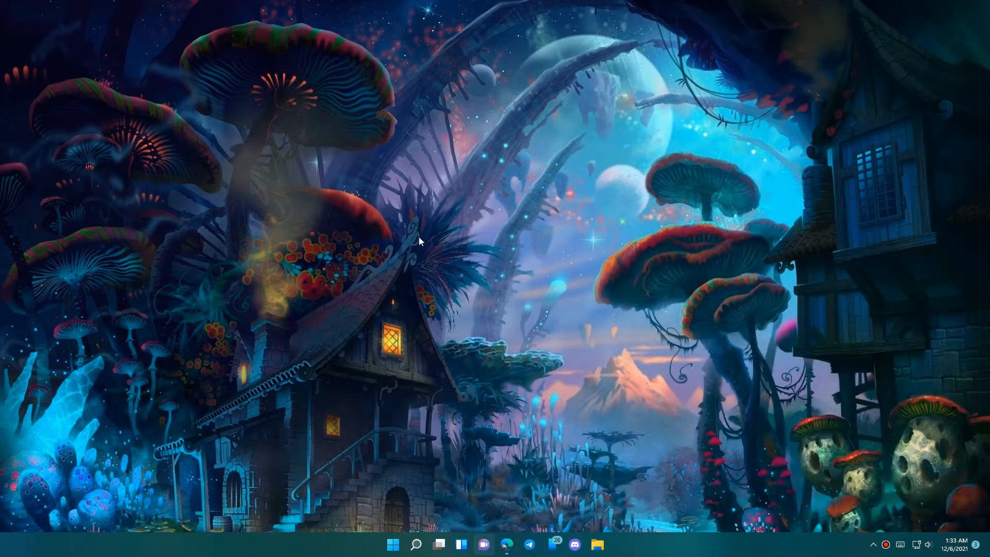
mouse_move(269, 190)
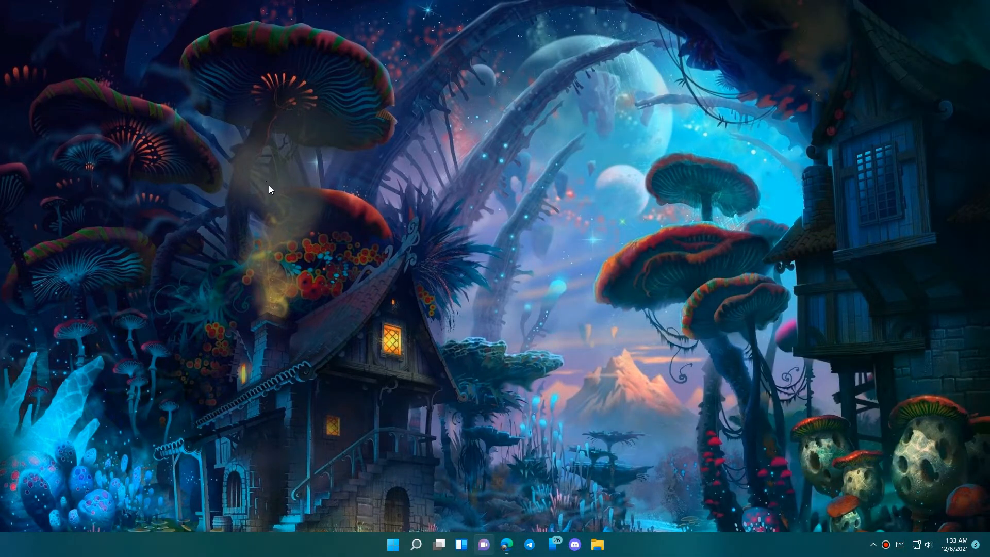
mouse_move(472, 235)
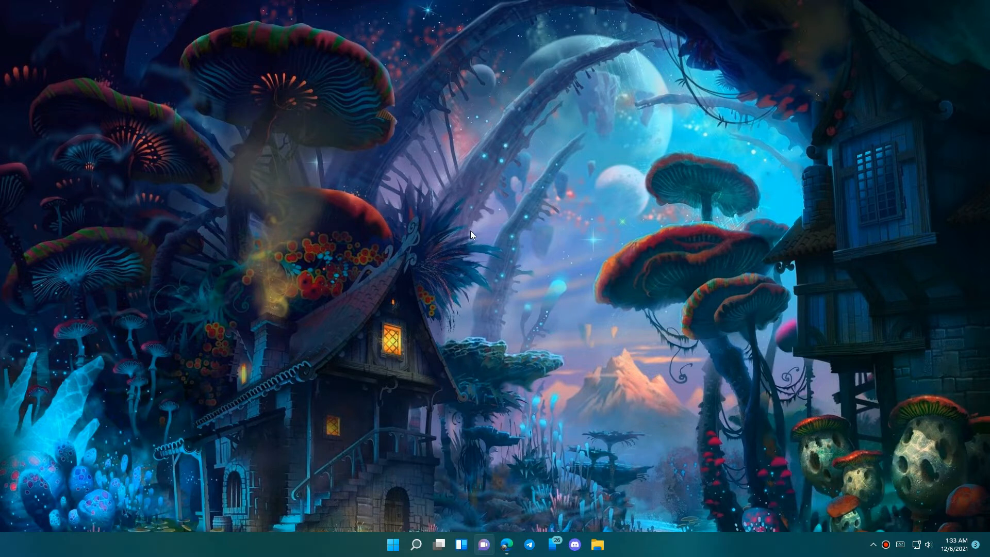
mouse_move(372, 226)
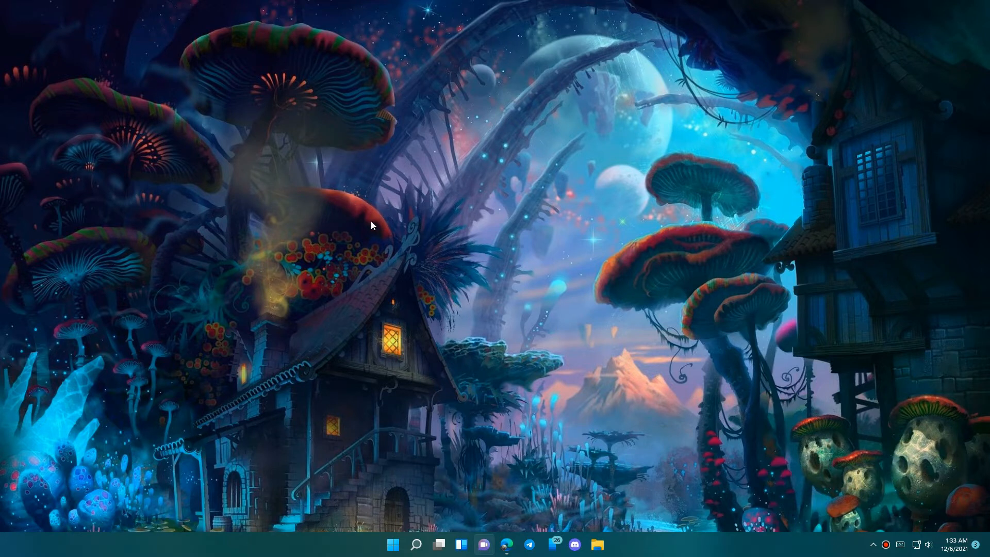
mouse_move(346, 213)
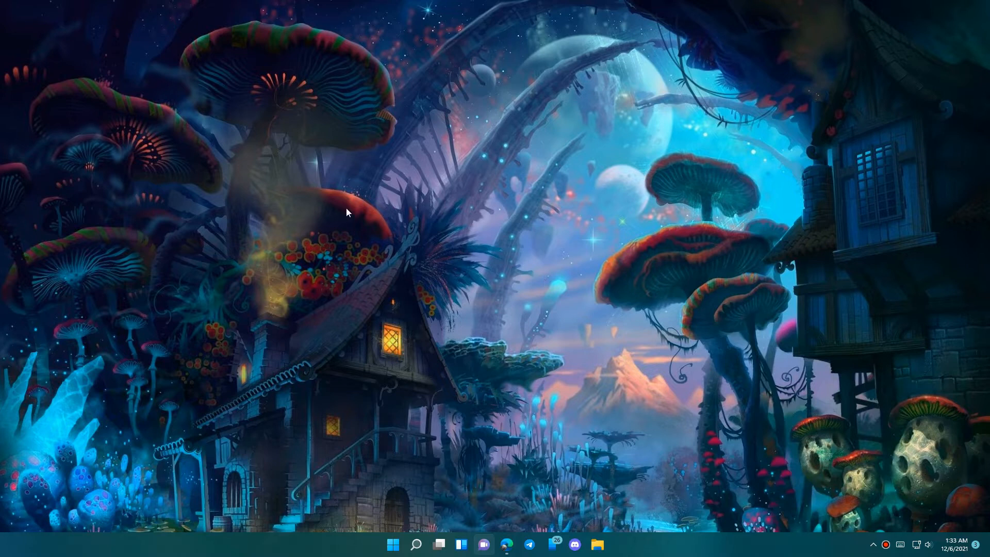
mouse_move(323, 250)
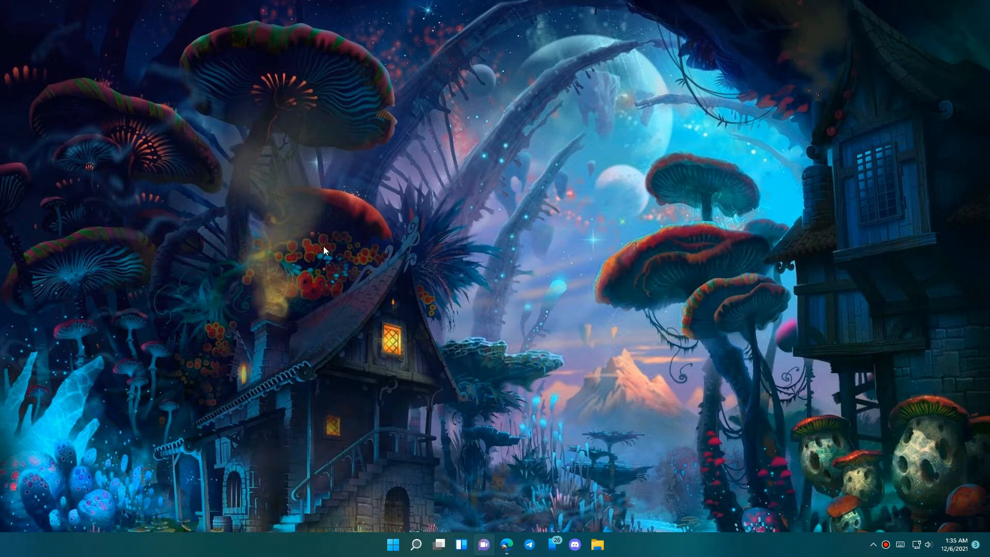
mouse_move(507, 545)
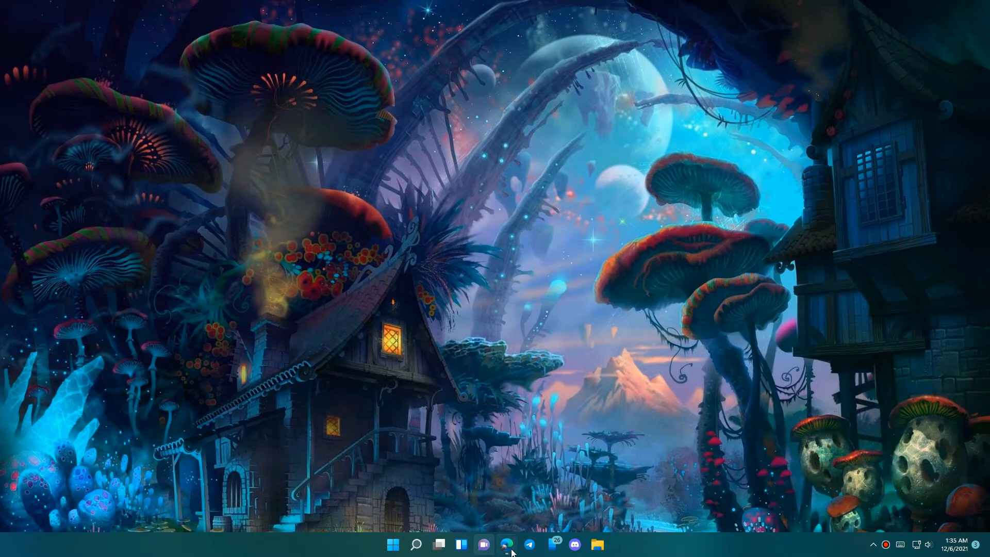
Bring up the zeeque.weebly.com site in Edge and read down to its contact footer
click(507, 544)
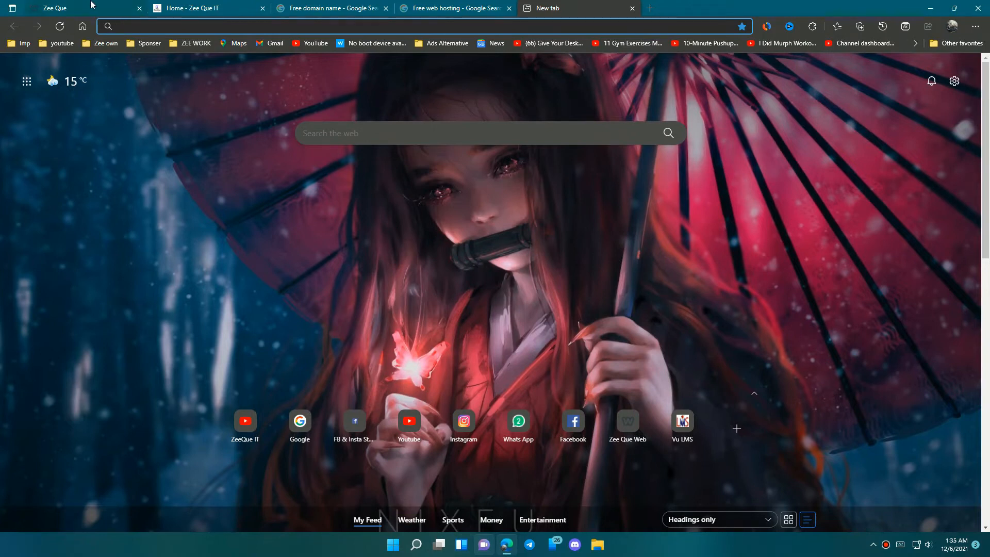
scroll(down, 3)
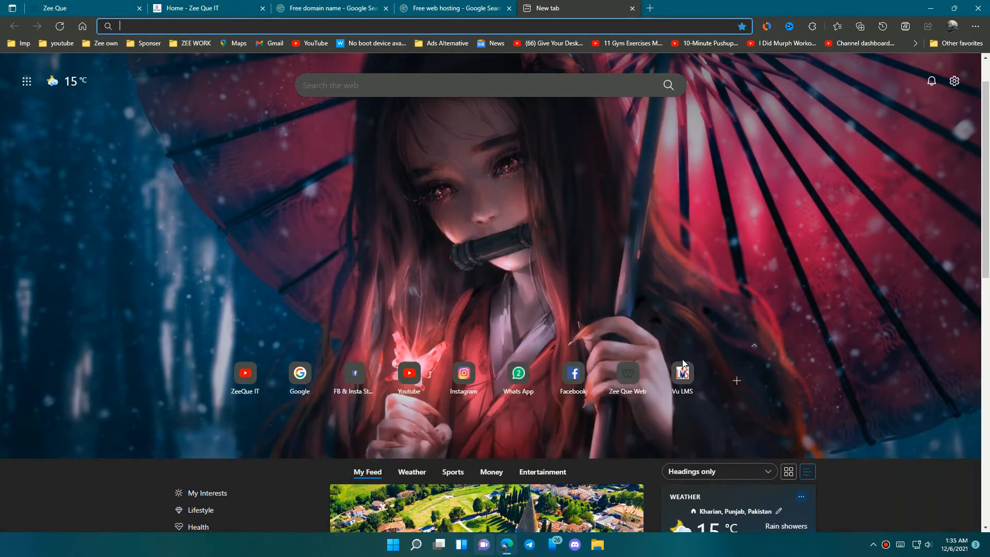
scroll(down, 3)
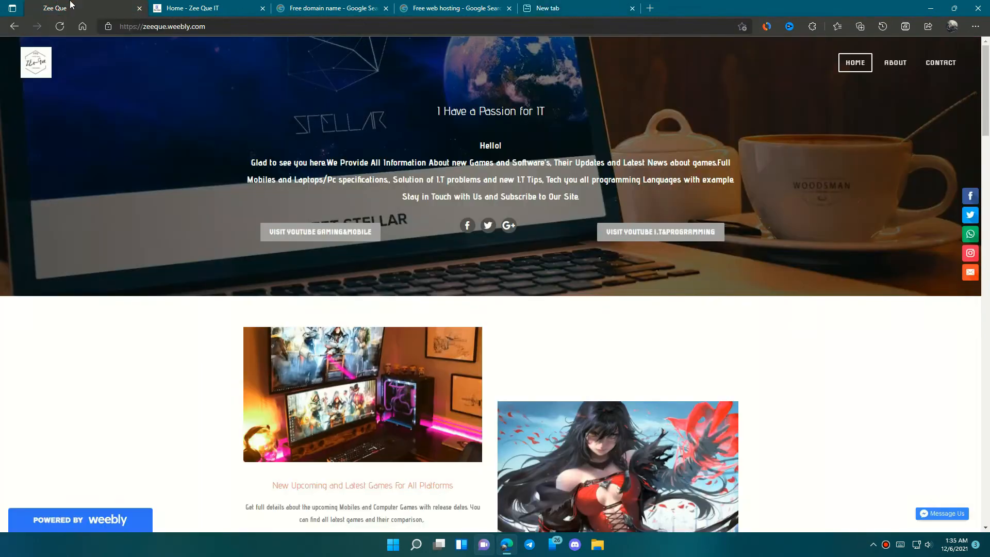
scroll(down, 3)
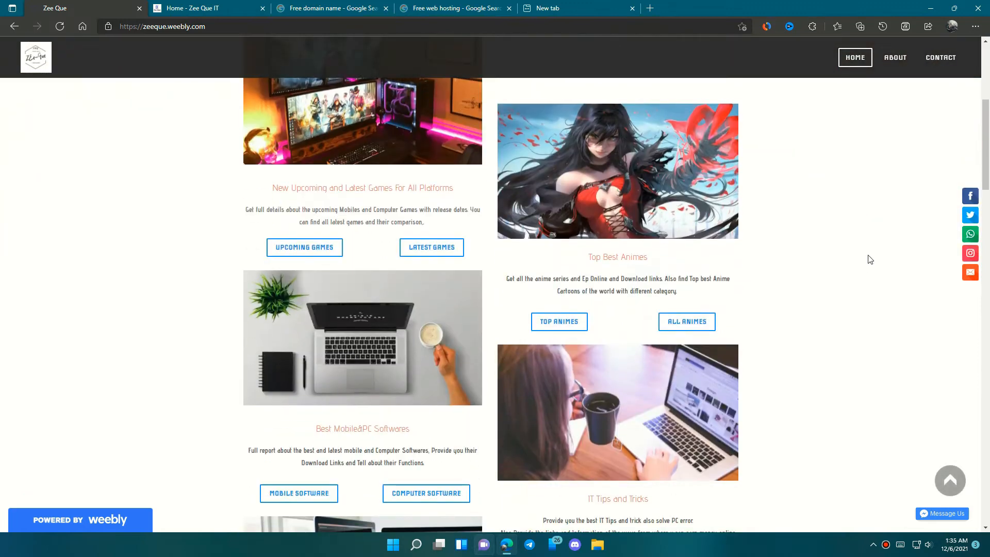
scroll(down, 3)
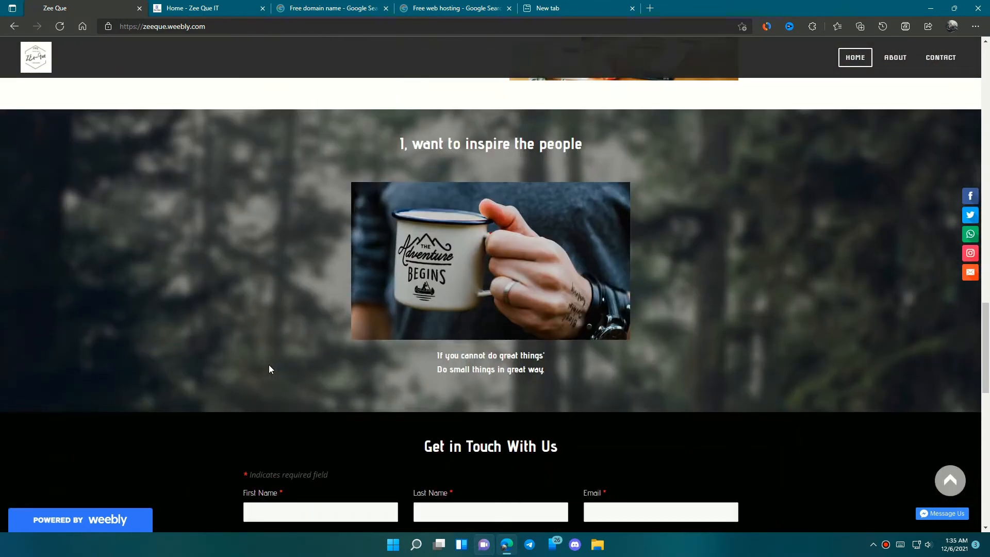
scroll(down, 3)
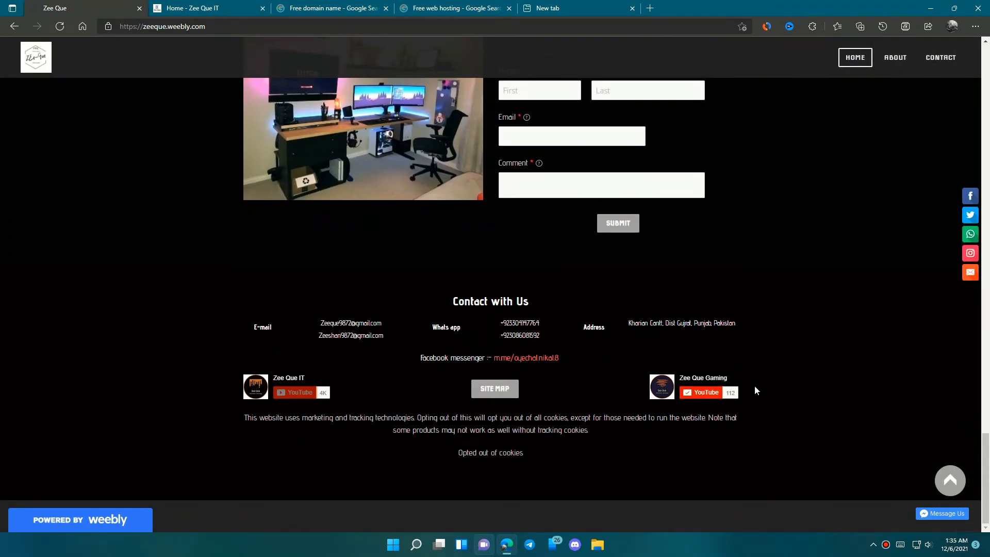
click(209, 7)
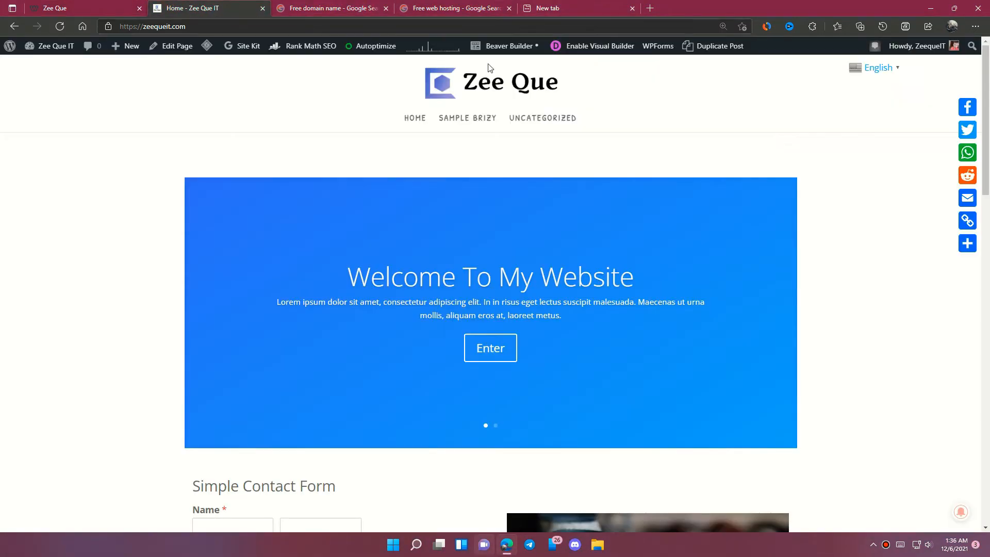
scroll(down, 3)
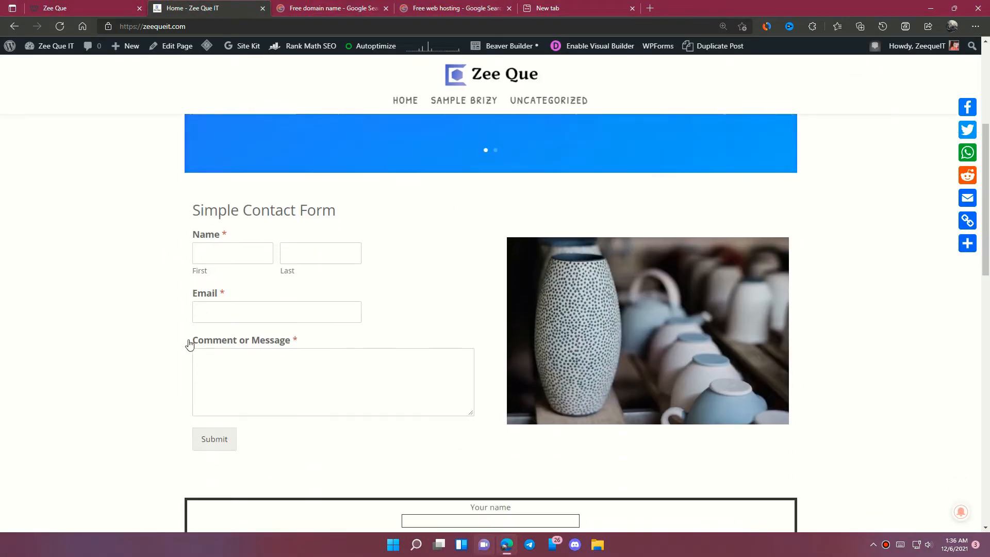
scroll(up, 3)
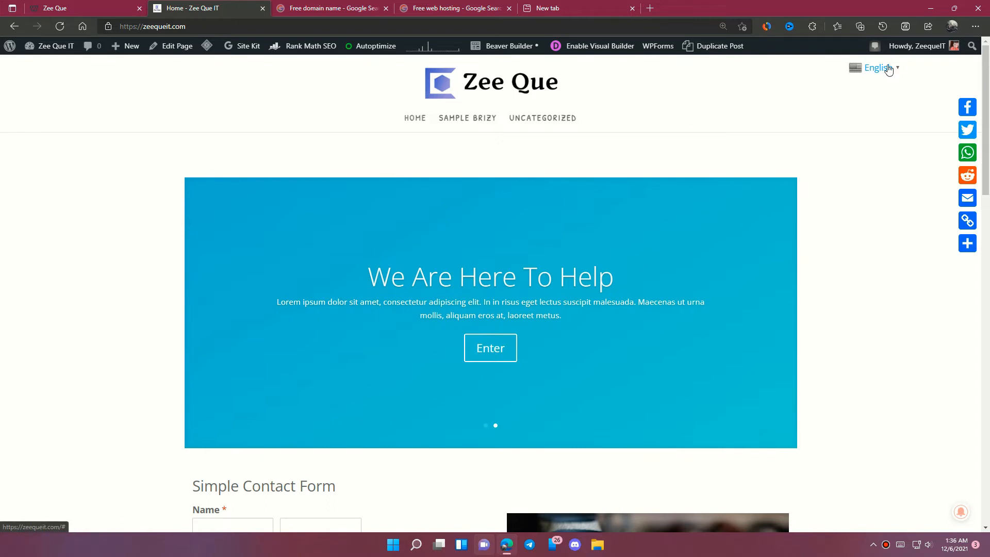
scroll(up, 3)
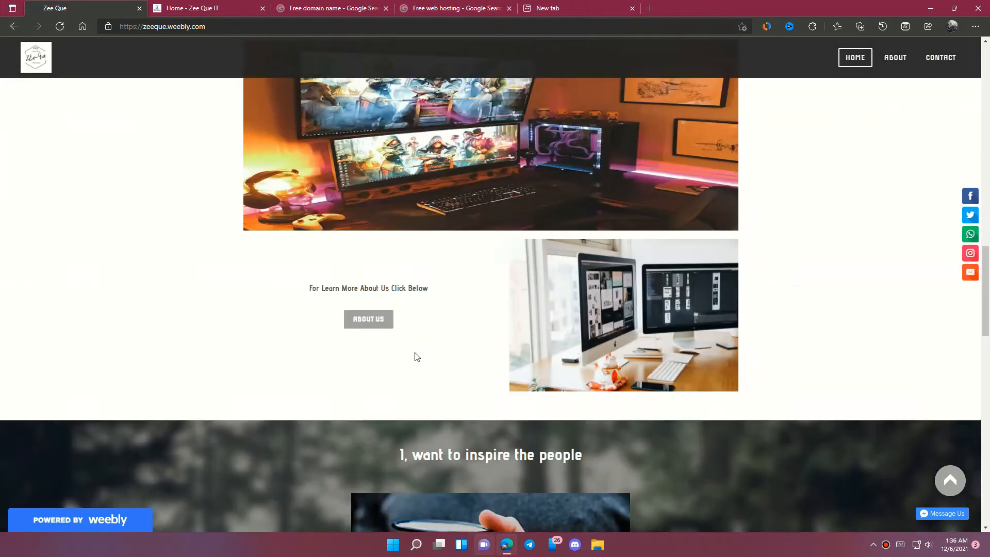
scroll(up, 3)
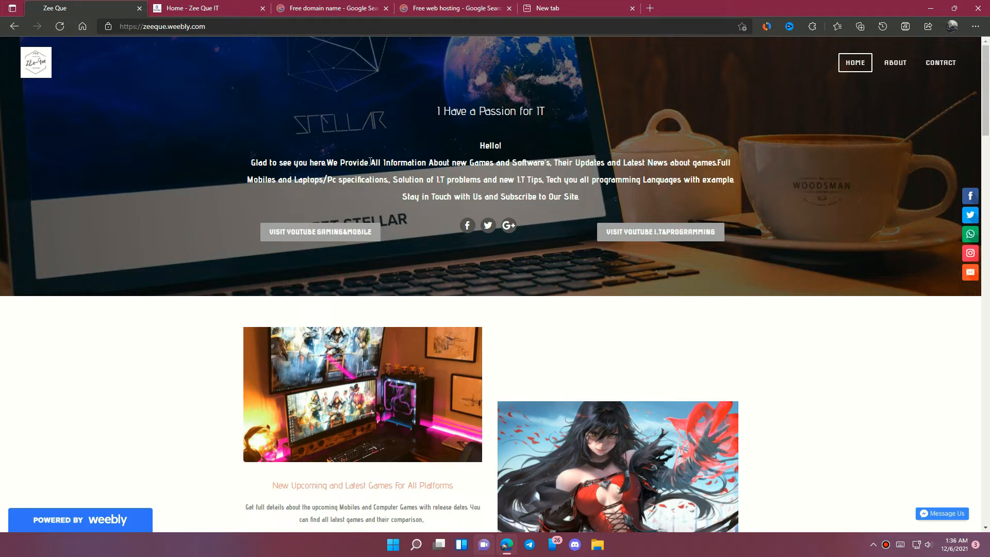
Browse up and down the Google image results for "Free domain name"
click(331, 8)
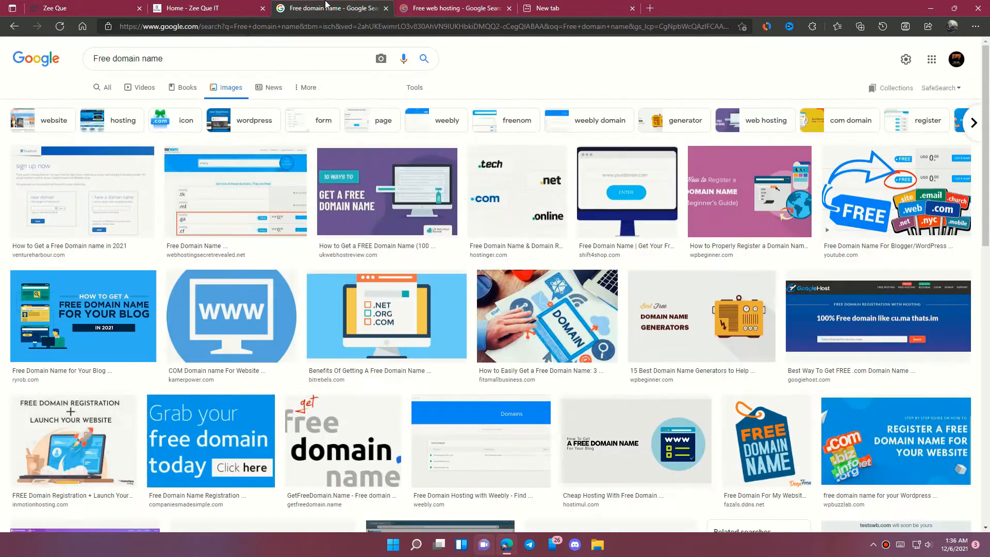
scroll(down, 3)
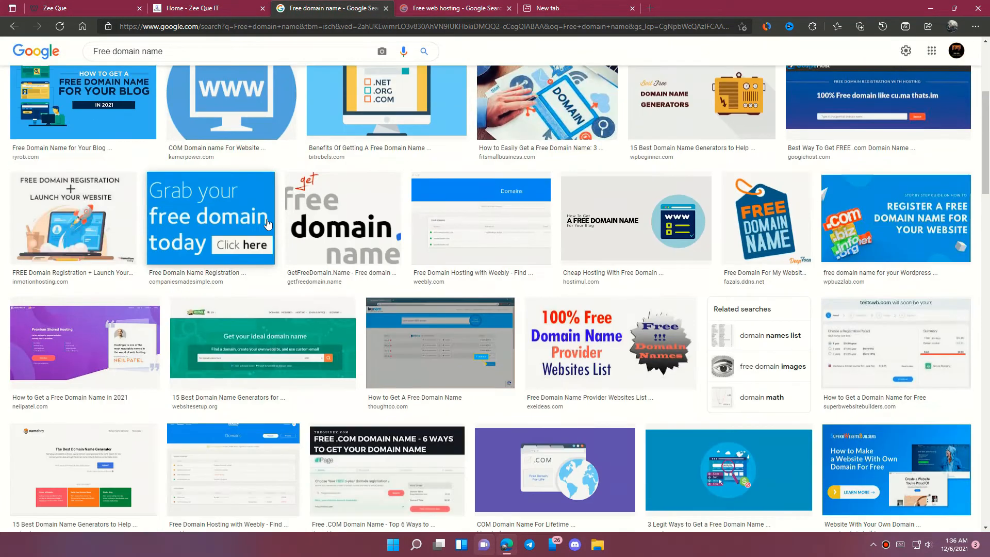
scroll(down, 3)
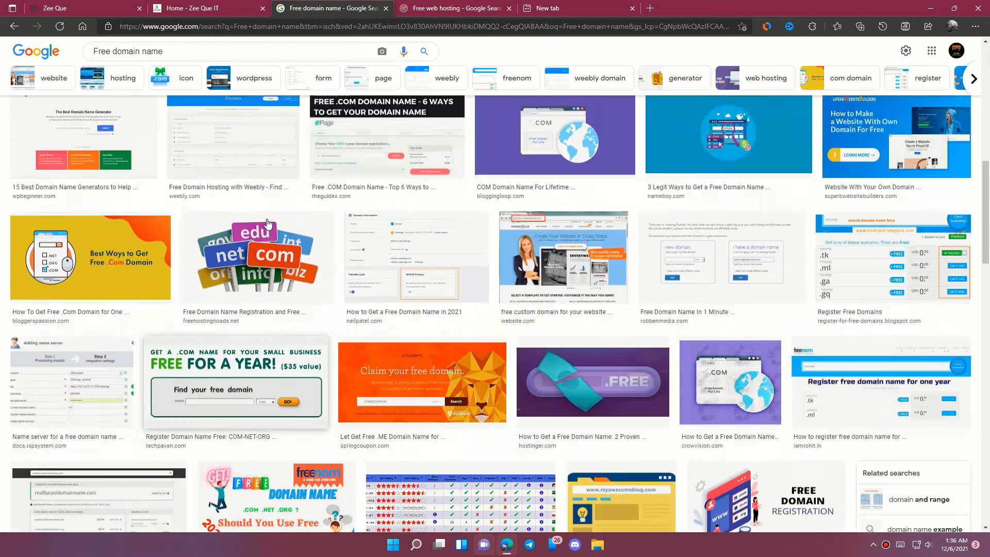
scroll(up, 3)
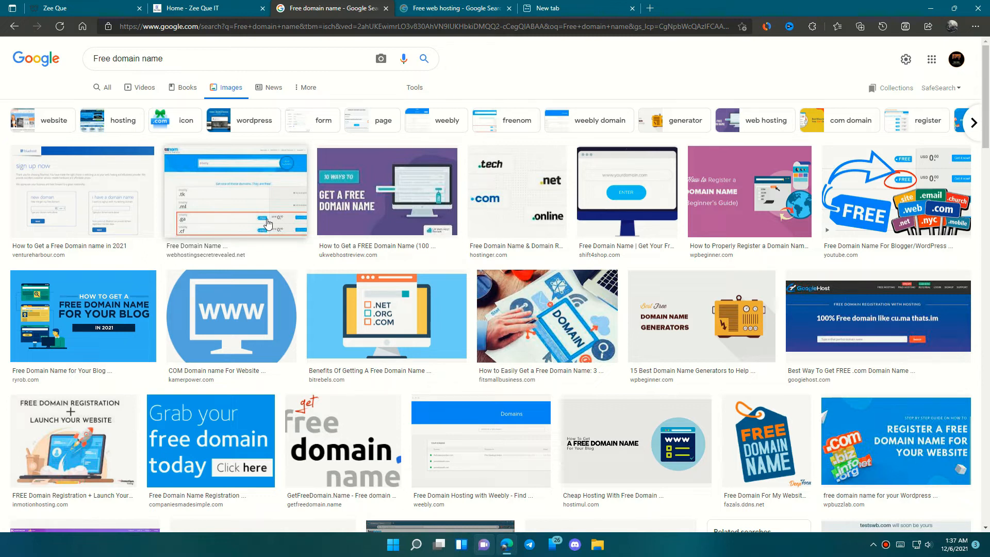
mouse_move(21, 229)
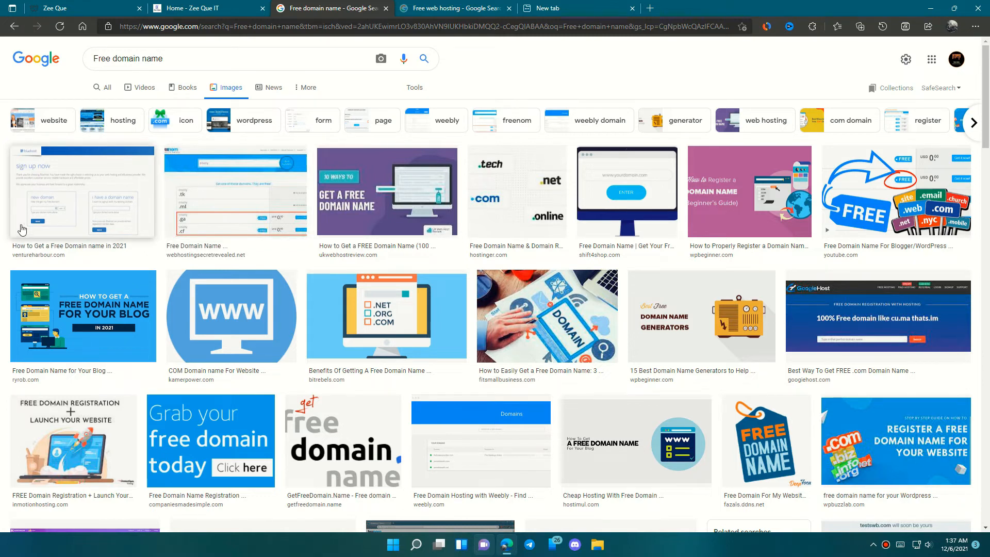
scroll(down, 3)
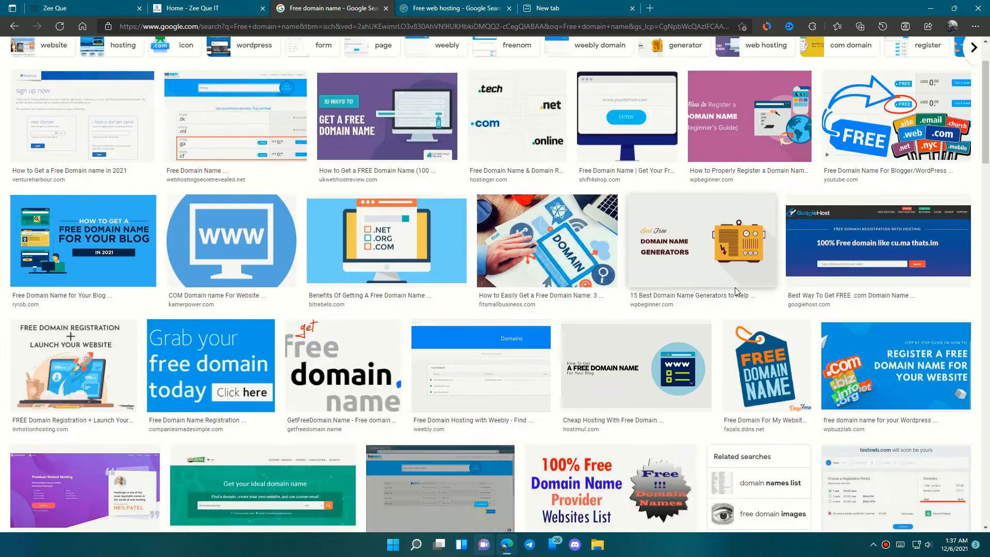
scroll(down, 3)
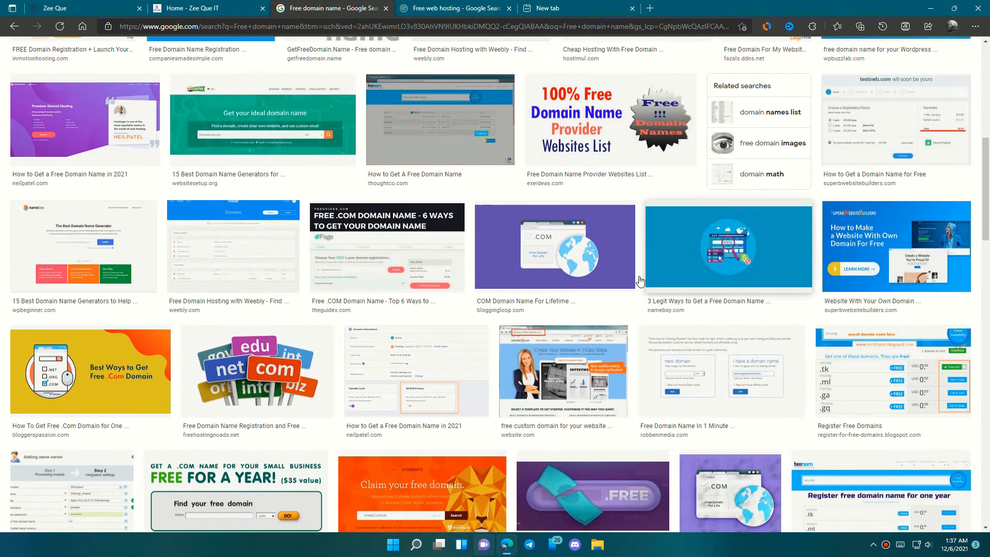
scroll(up, 3)
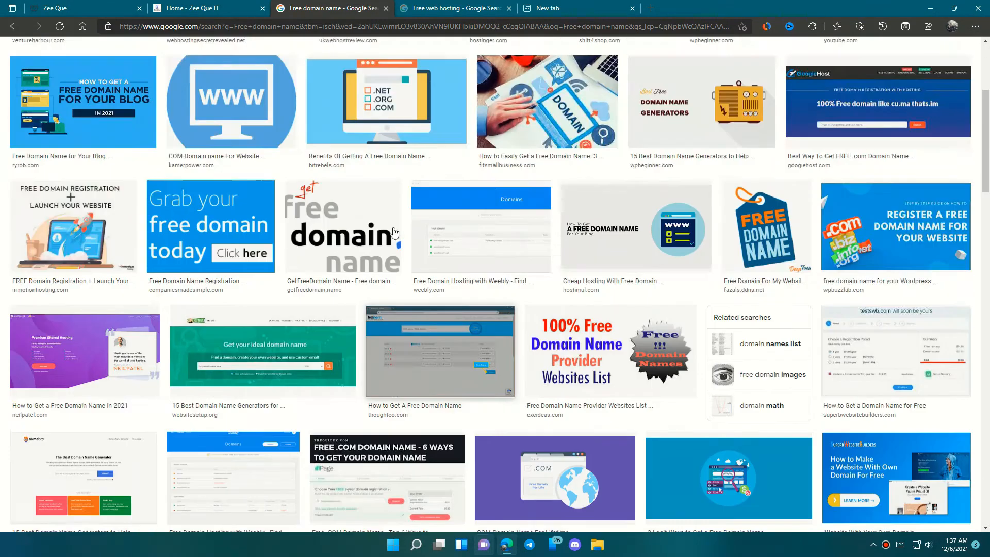
scroll(up, 3)
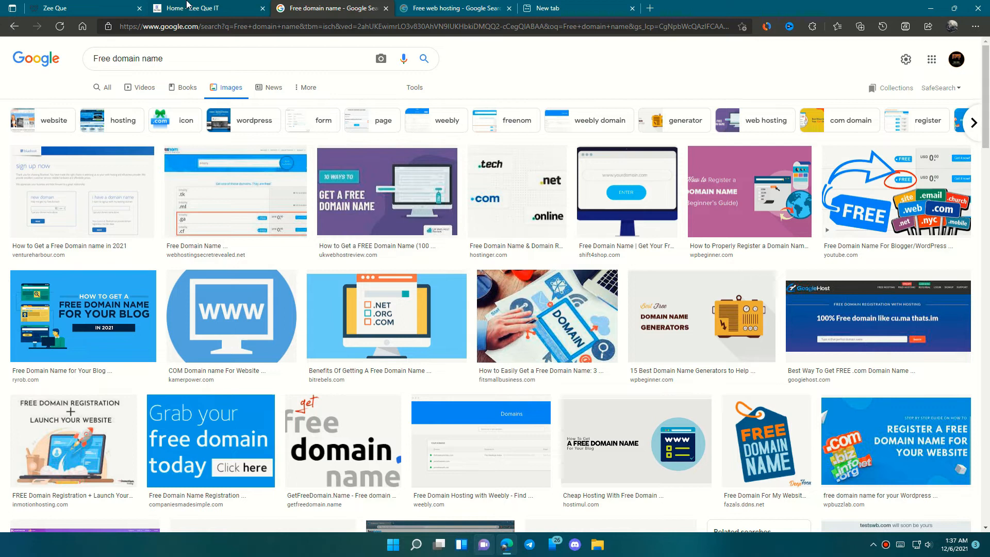
mouse_move(414, 300)
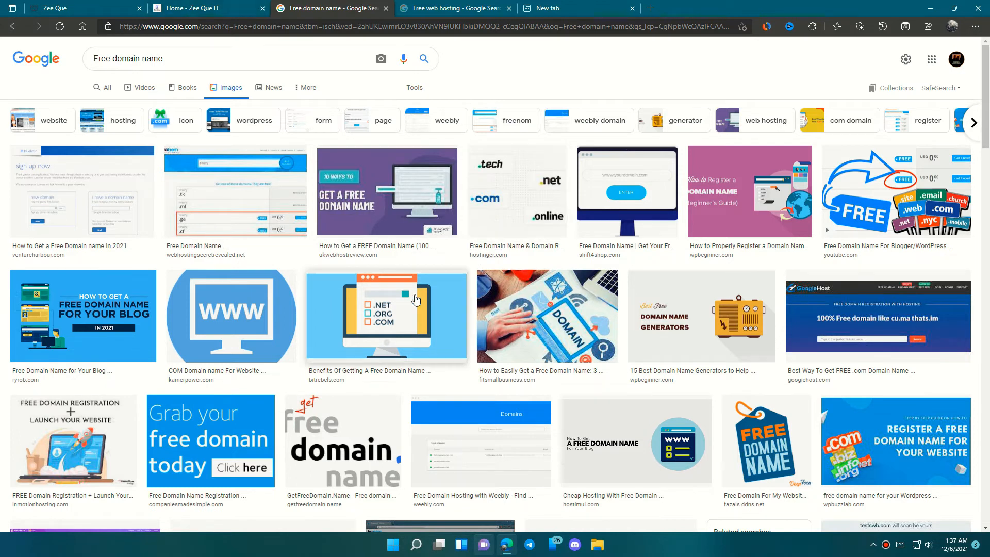
mouse_move(452, 4)
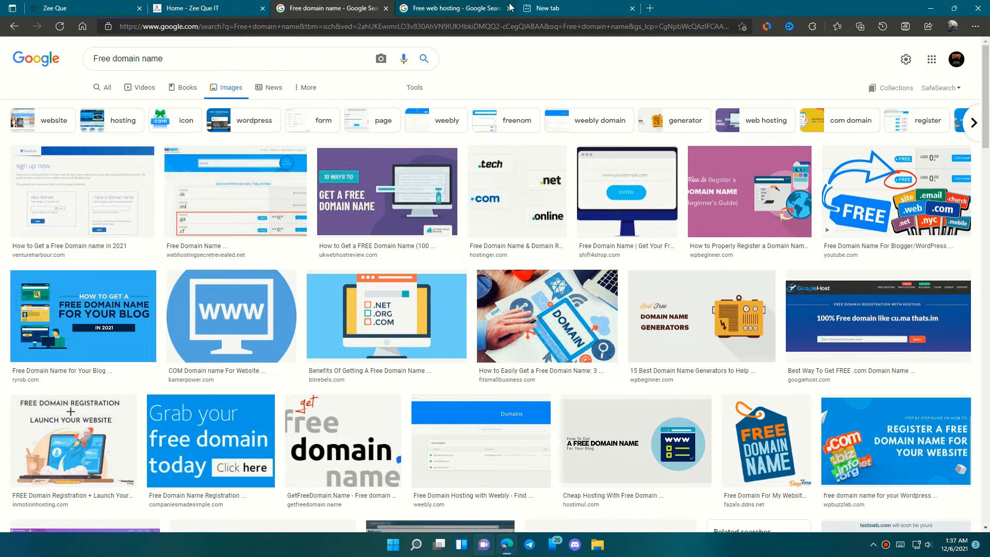
mouse_move(451, 7)
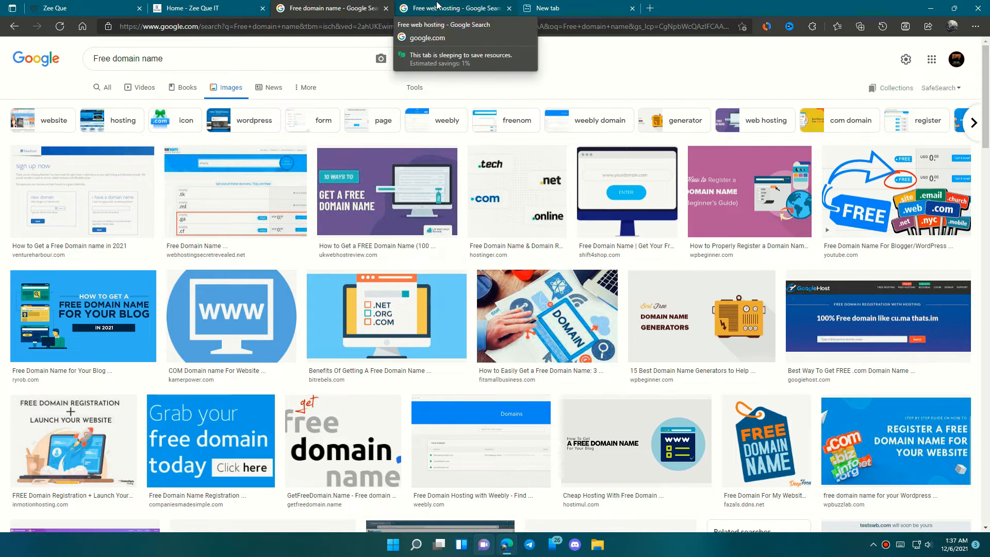
Switch over to the "Free web hosting" Google image results
click(451, 8)
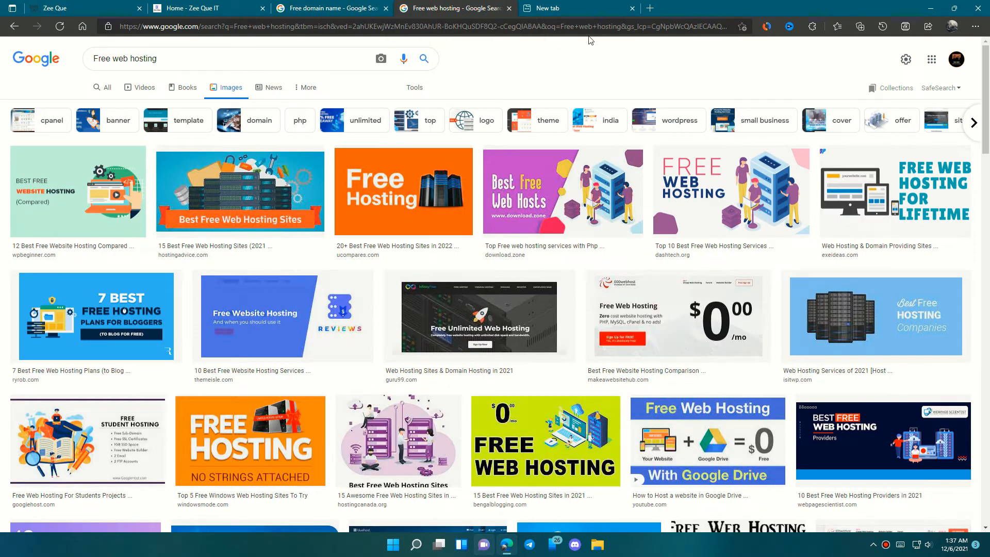
scroll(down, 3)
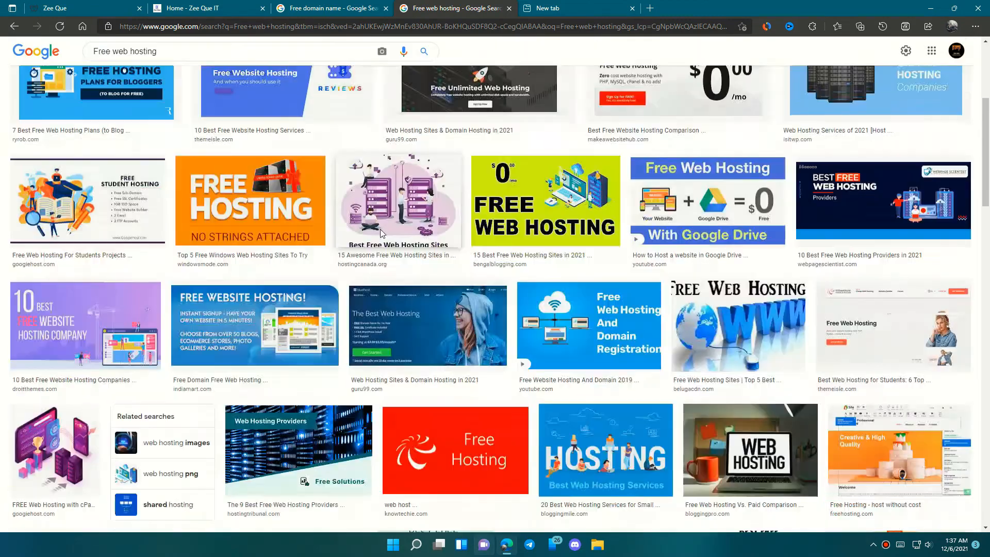
scroll(up, 3)
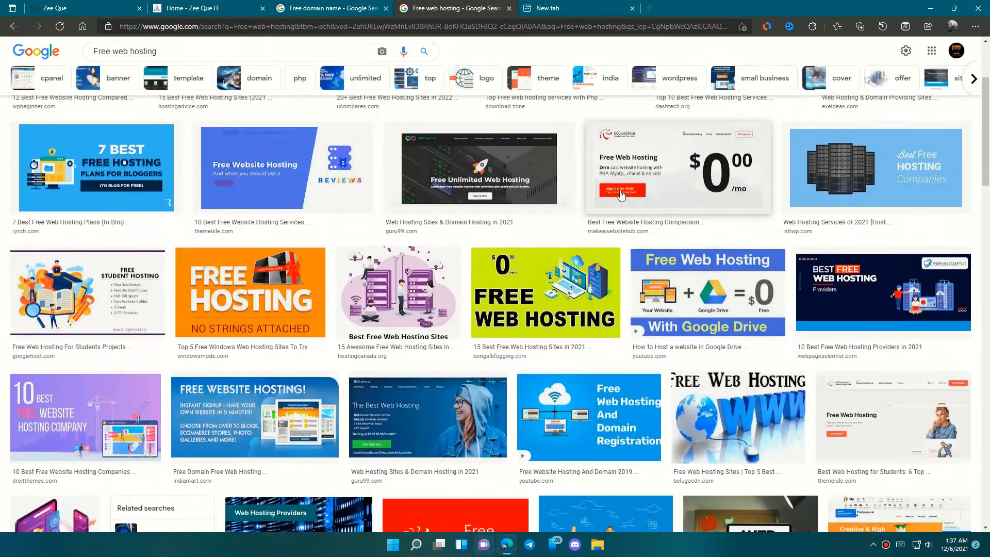
scroll(up, 3)
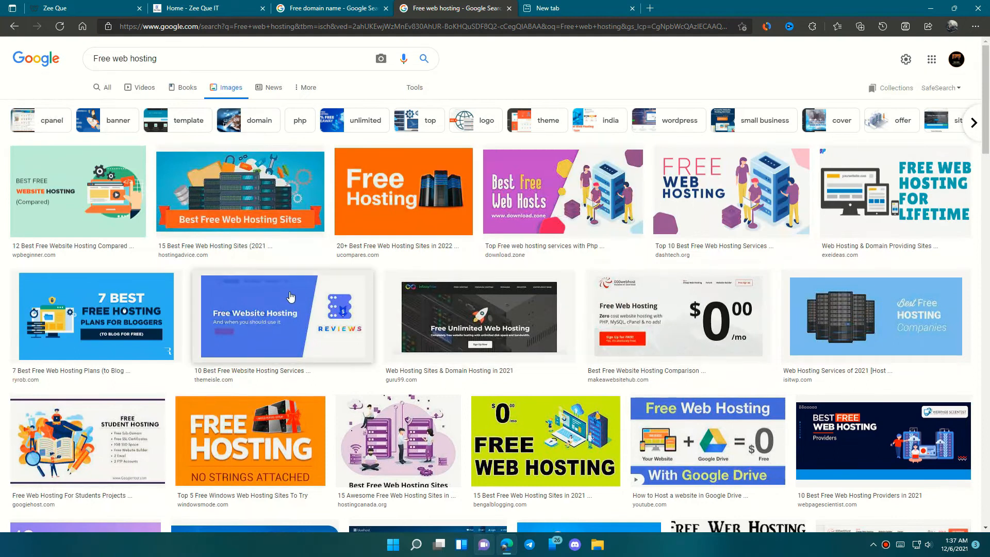
mouse_move(449, 464)
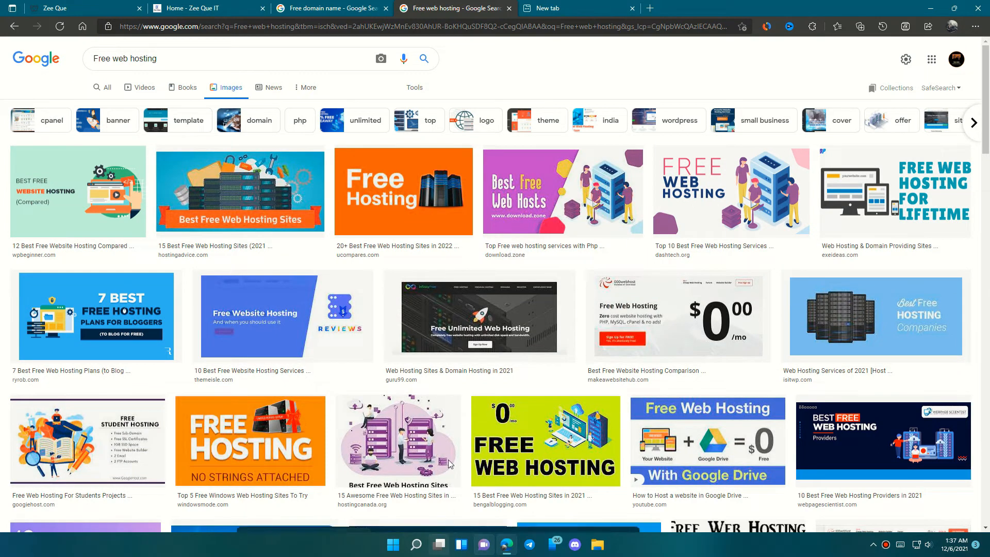
mouse_move(536, 341)
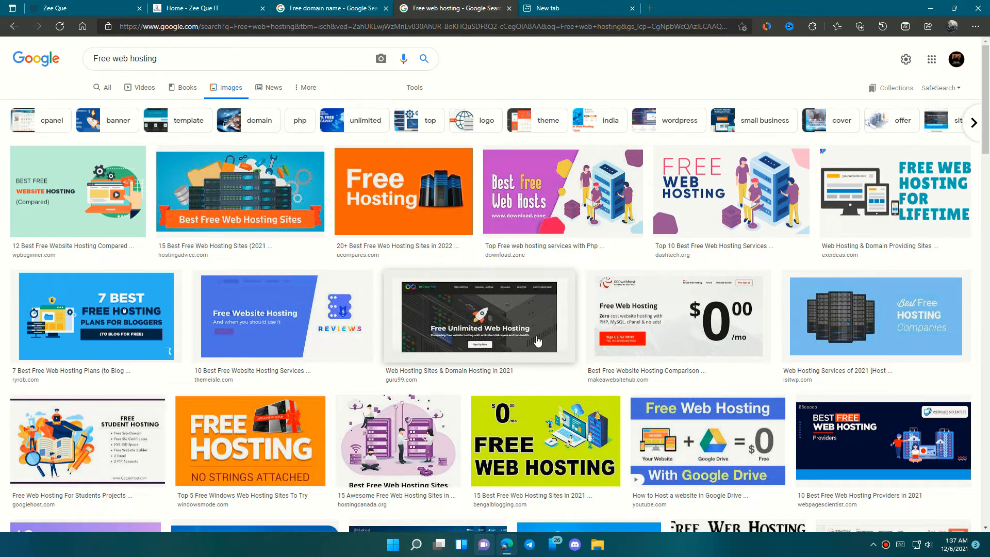
scroll(down, 3)
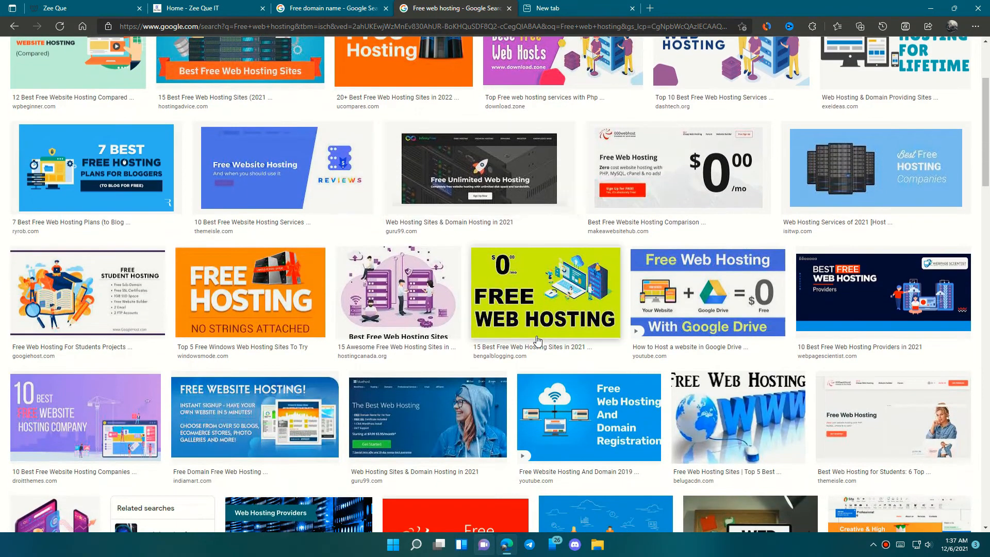
scroll(up, 3)
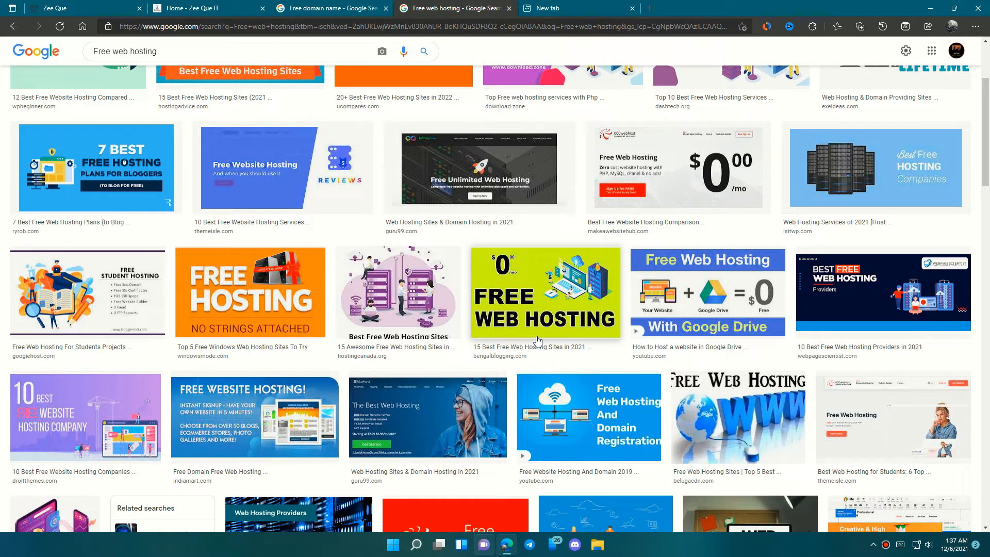
mouse_move(630, 377)
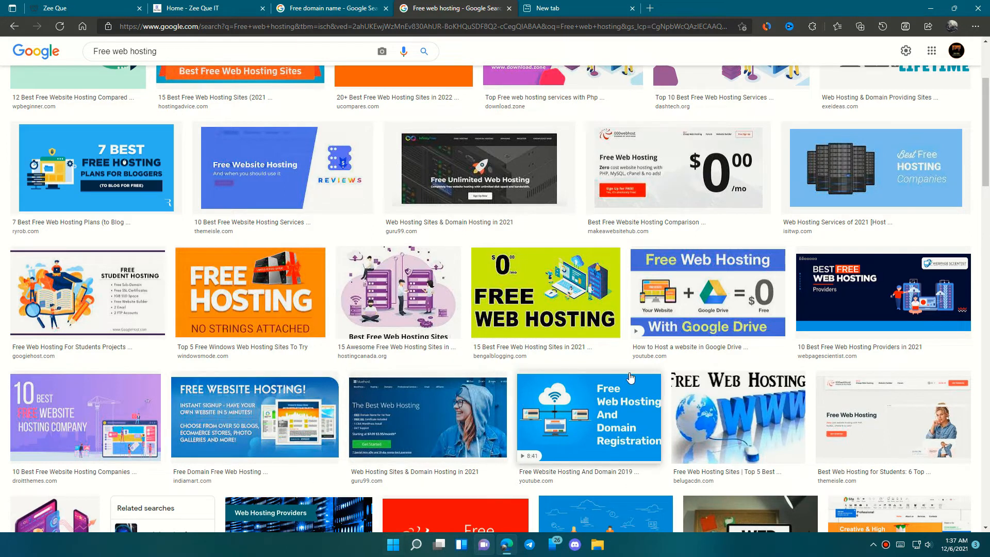
scroll(down, 3)
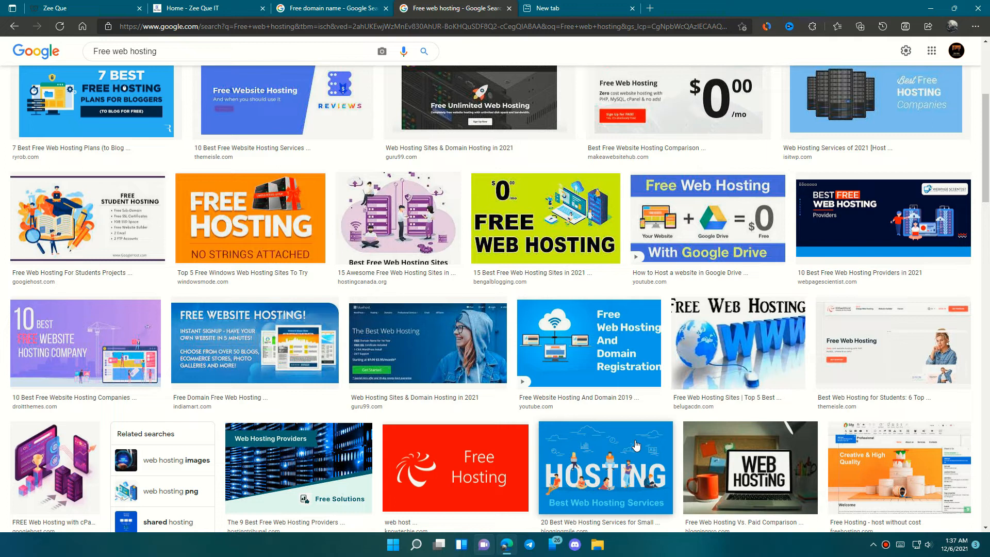
scroll(down, 3)
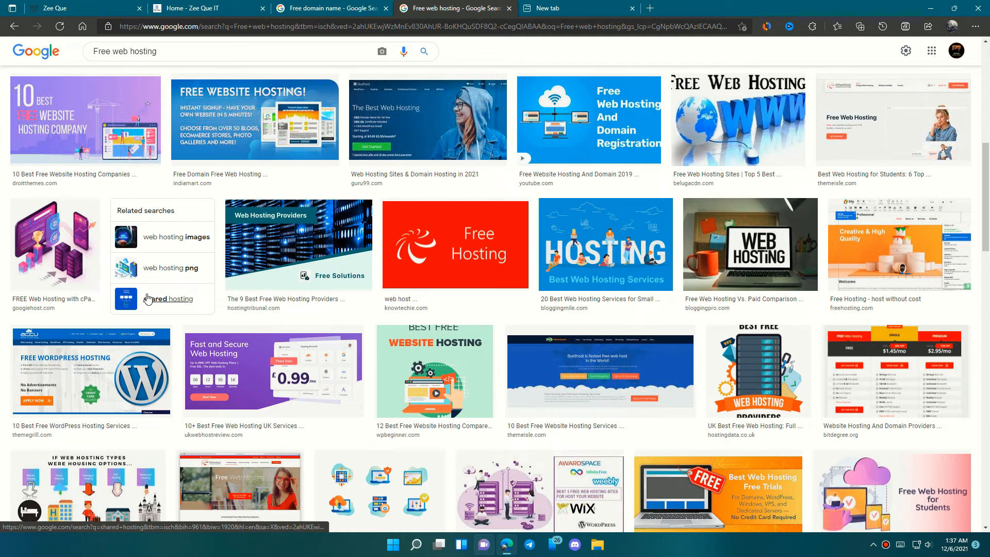
mouse_move(524, 347)
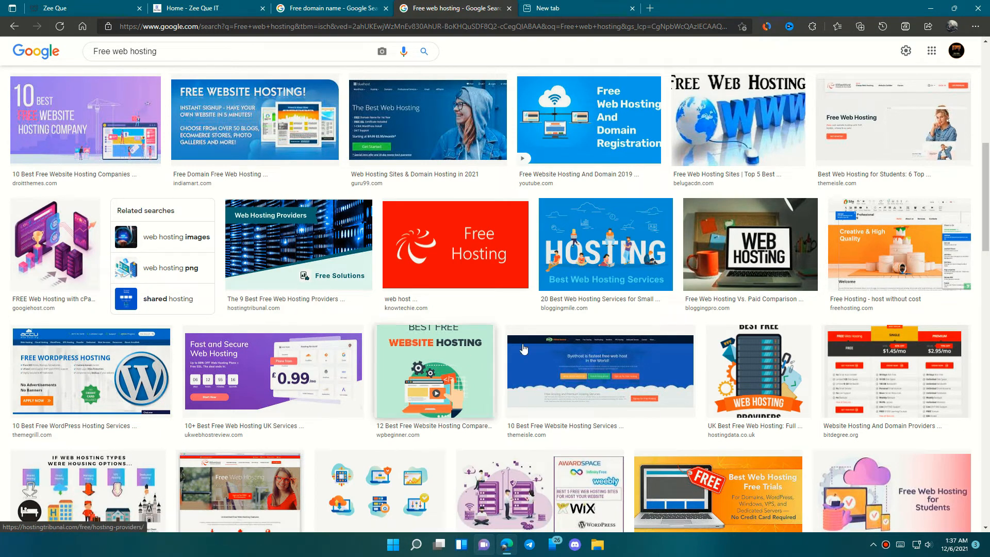
mouse_move(571, 348)
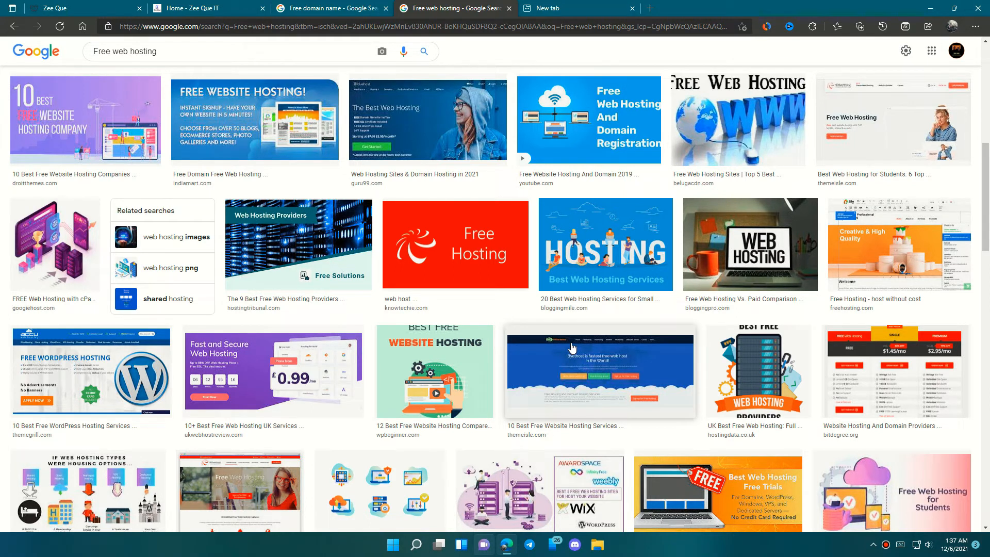
scroll(up, 3)
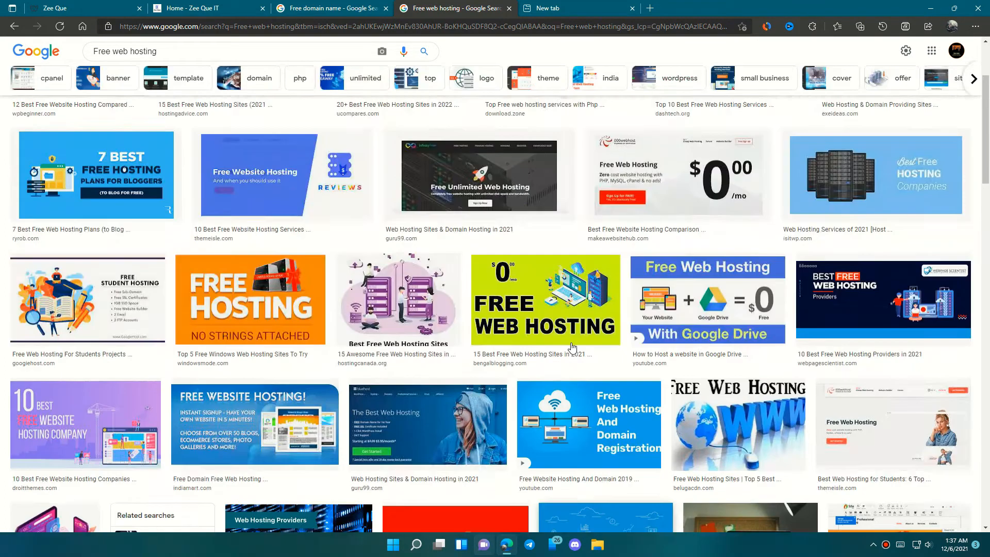
scroll(up, 3)
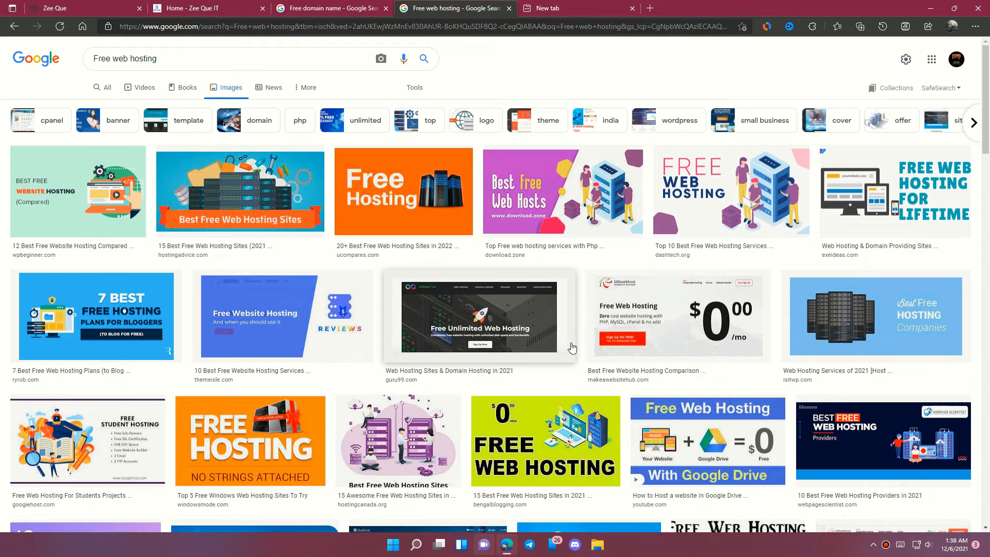
mouse_move(537, 343)
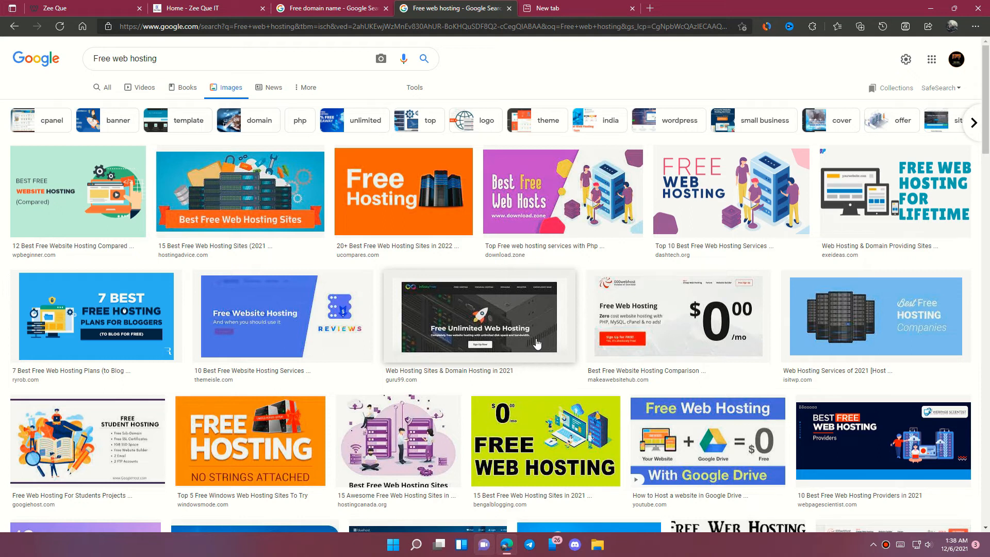
mouse_move(503, 333)
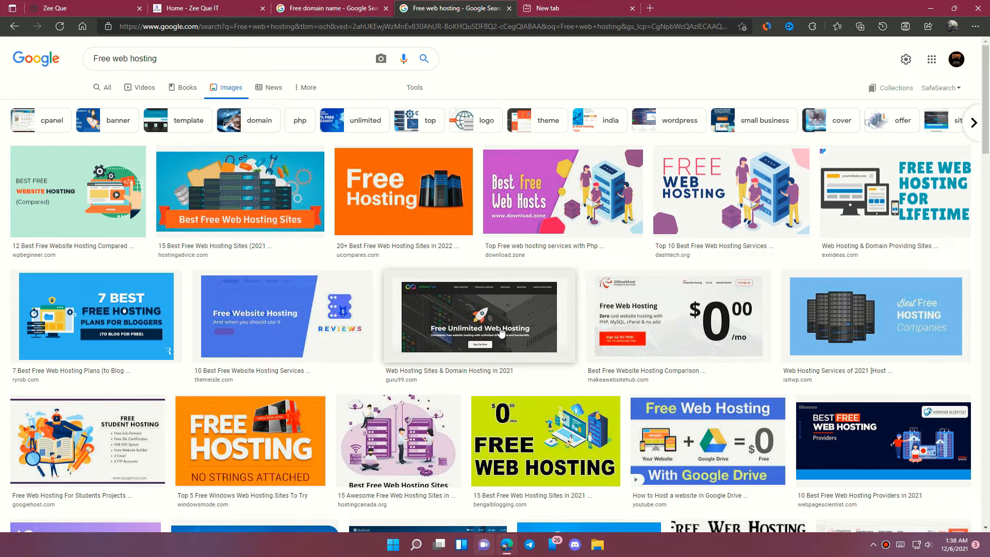
View the Zee Que Weebly site's About page down to its contact footer
click(53, 8)
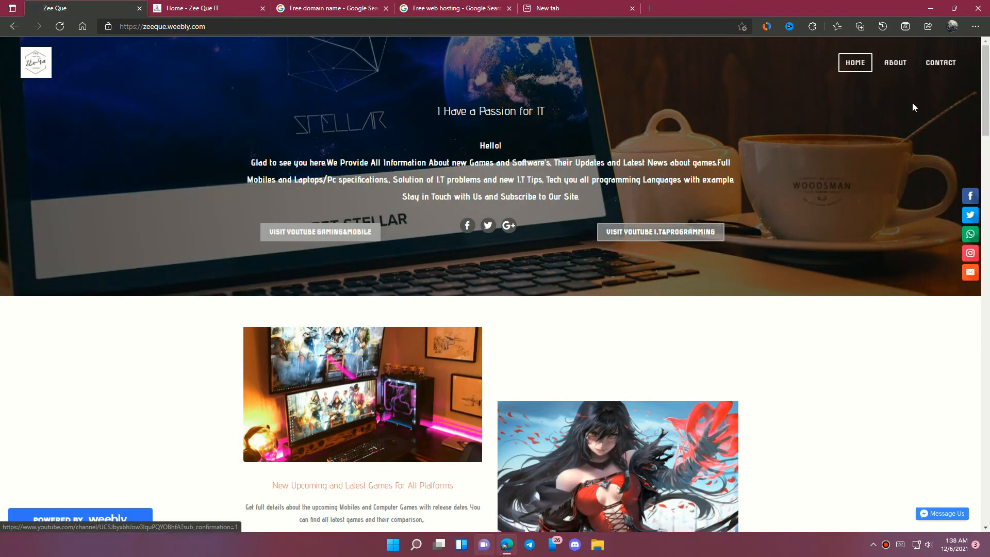
click(894, 63)
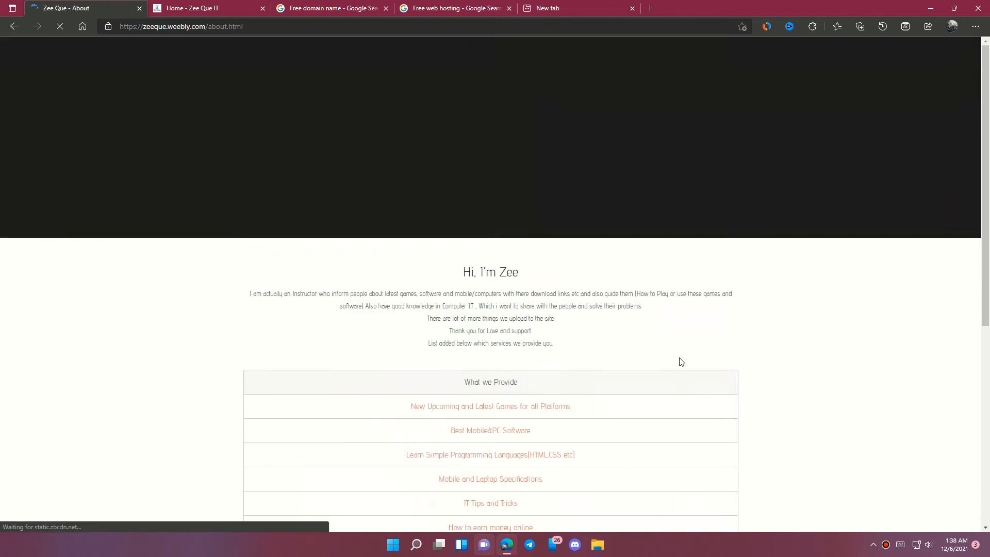
scroll(down, 3)
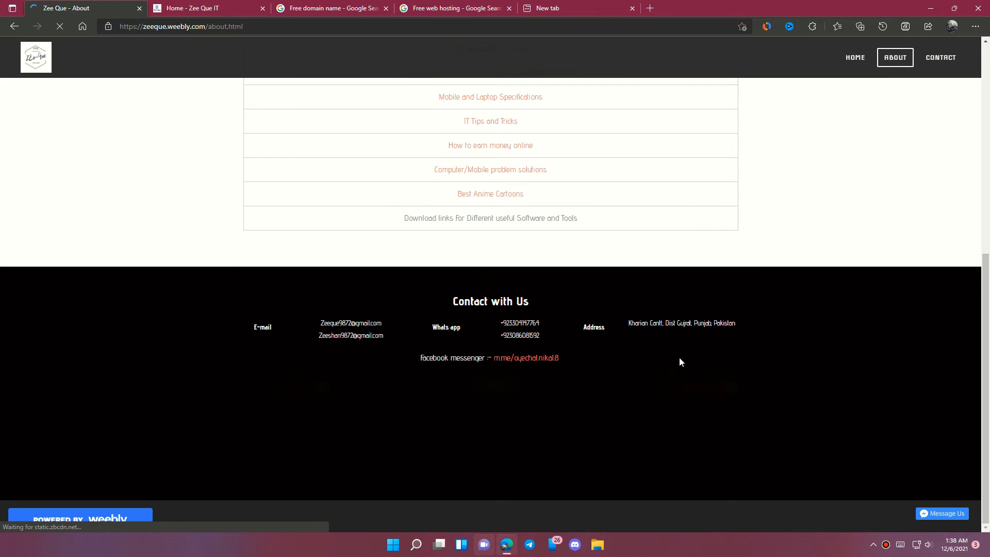
scroll(up, 3)
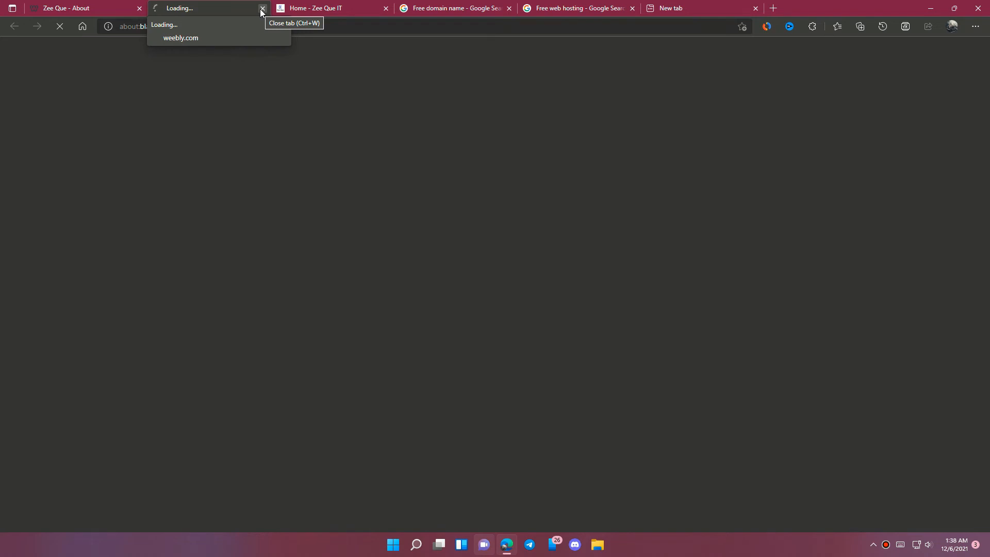
Dismiss the stray weebly.com tab and move to the Zee Que IT WordPress home page
click(262, 8)
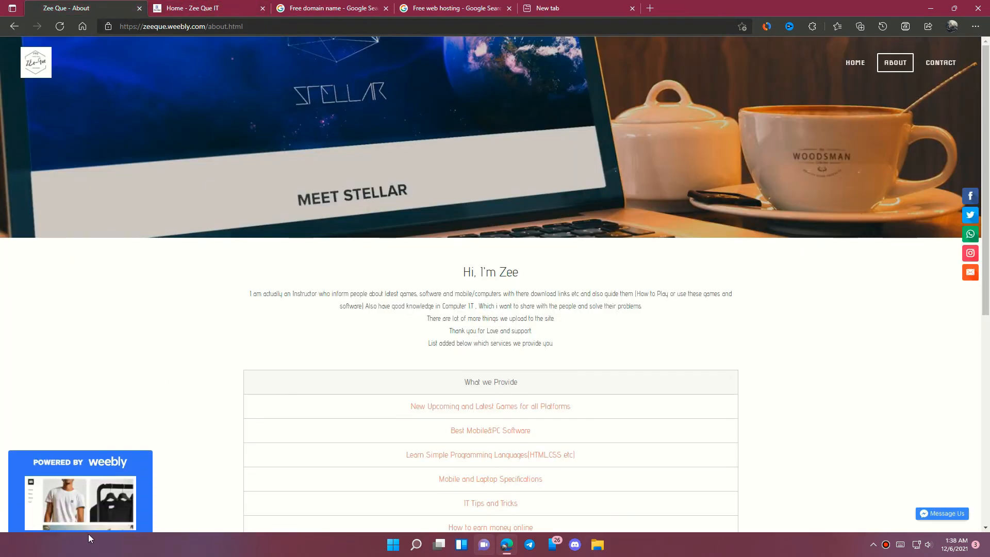
mouse_move(90, 538)
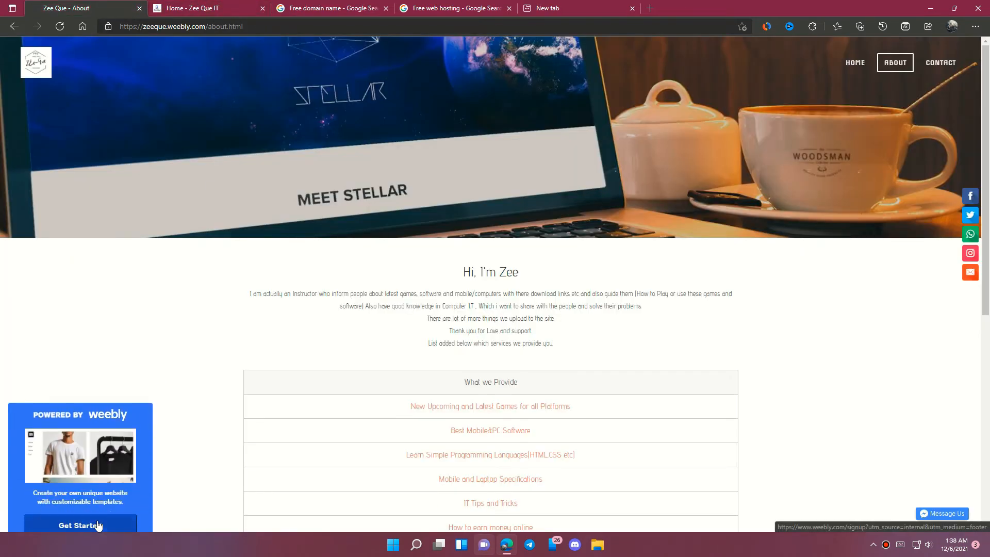
click(203, 8)
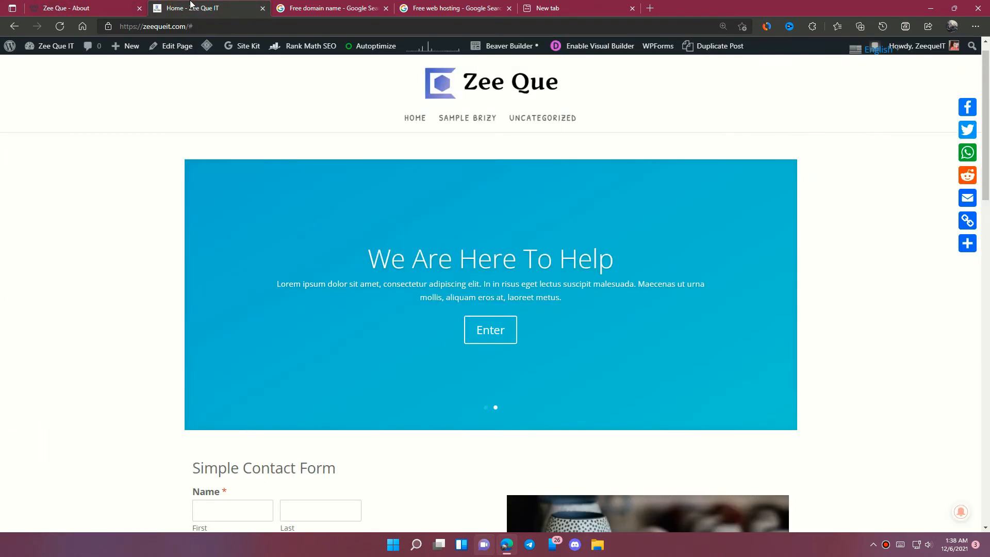
Look over the Zee Que IT WordPress home page before enabling the visual builder
click(961, 512)
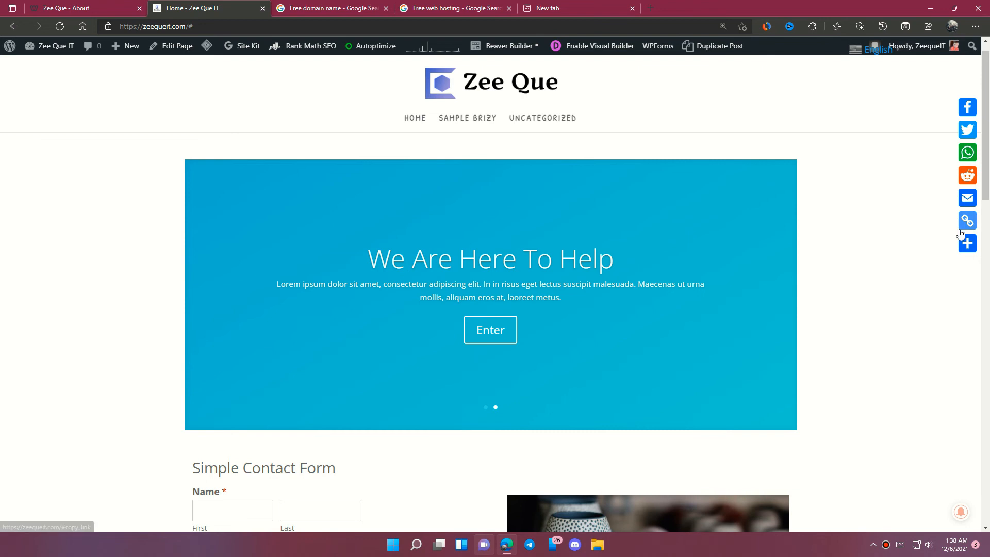
click(967, 244)
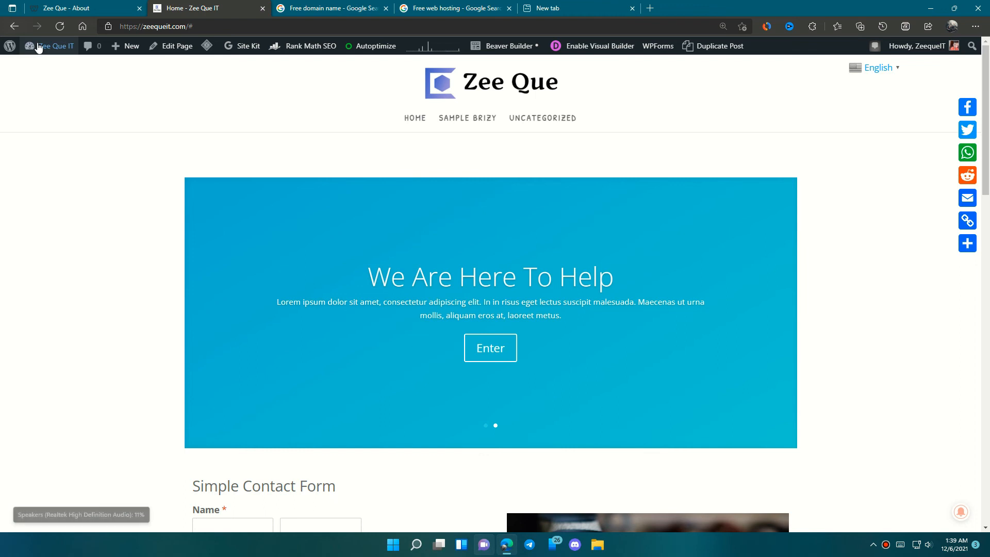
mouse_move(558, 53)
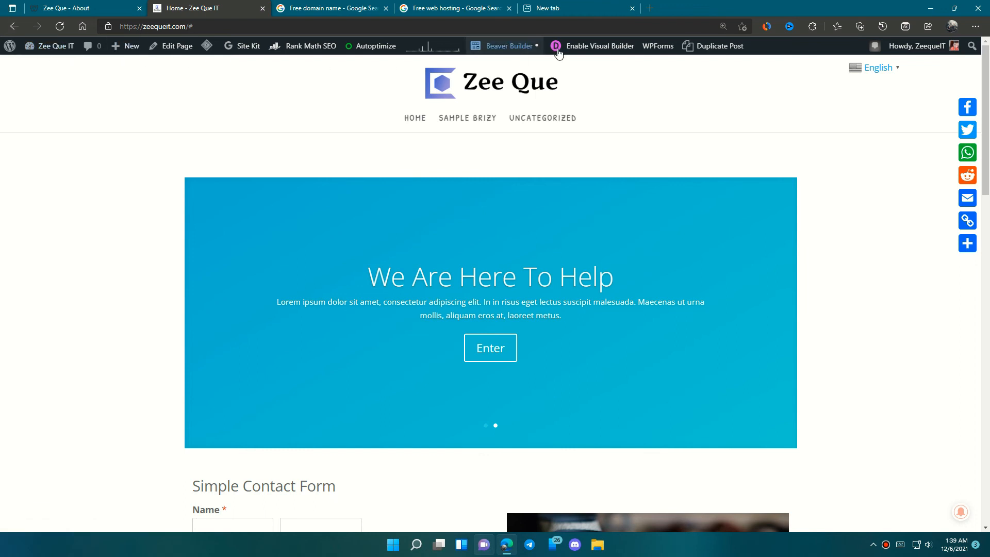
mouse_move(598, 45)
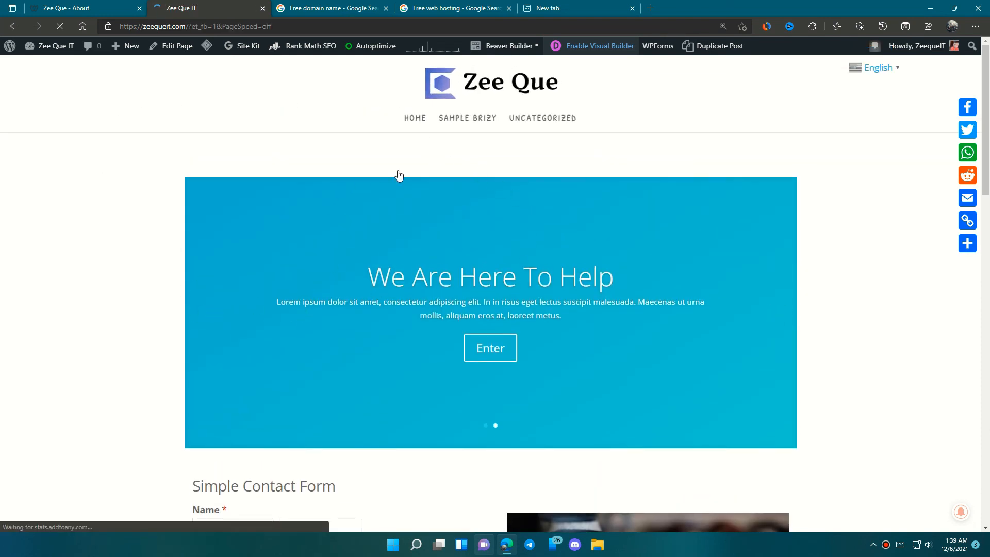
Enable the Divi visual builder on the home page and expand its page-wide settings bar
click(598, 46)
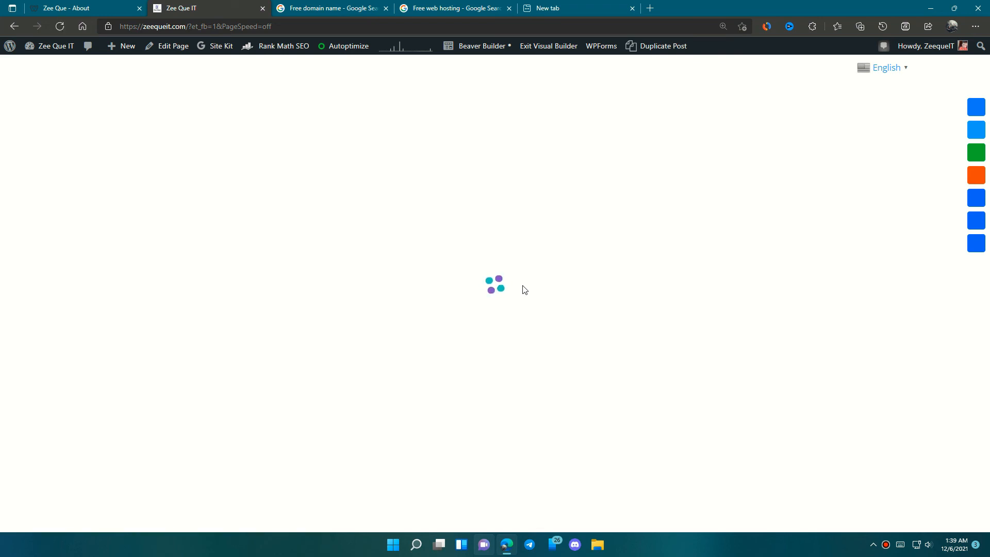
mouse_move(514, 354)
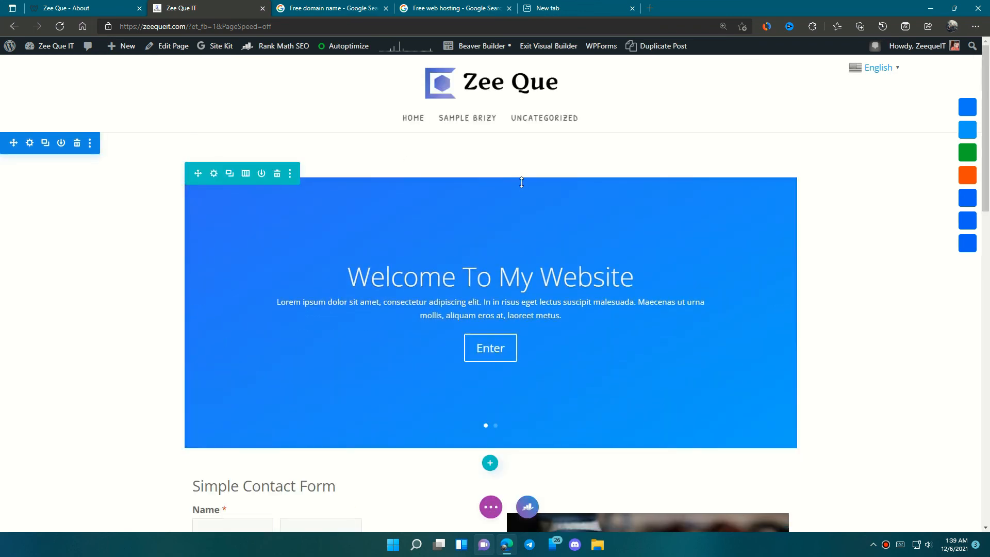
scroll(down, 3)
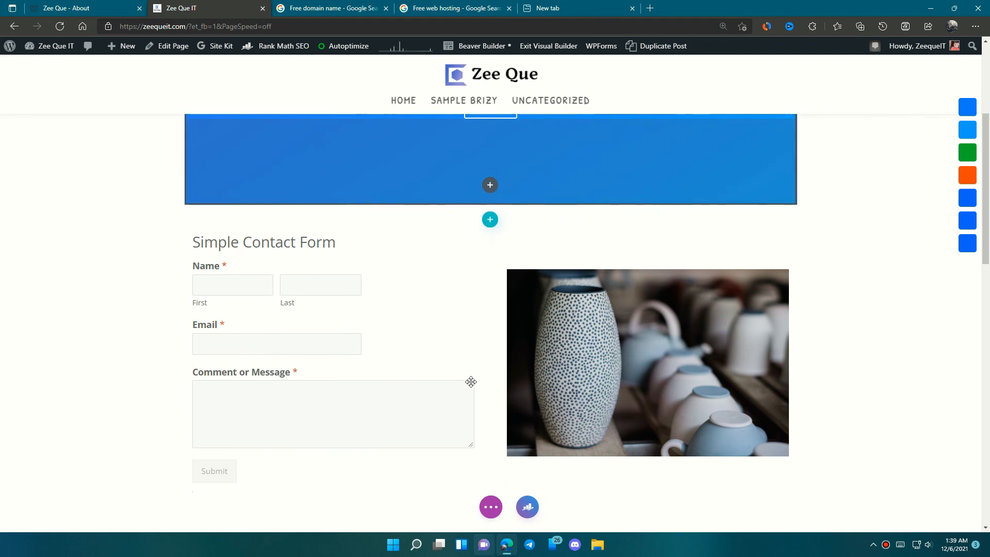
scroll(up, 3)
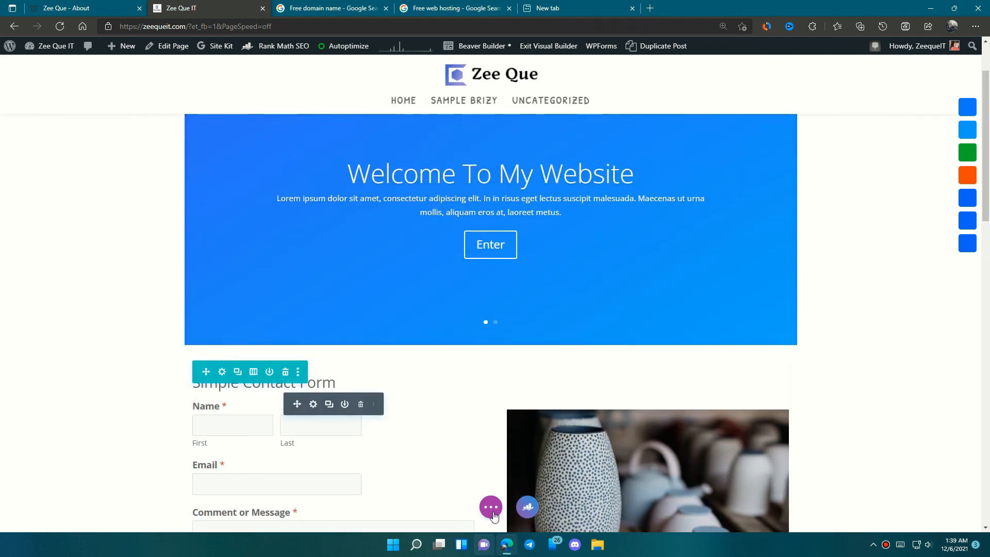
click(491, 507)
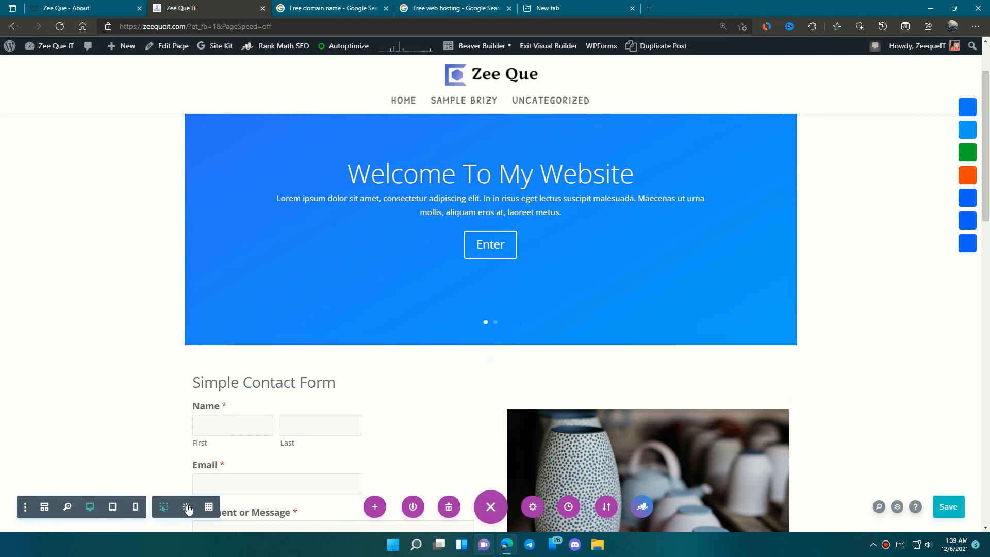